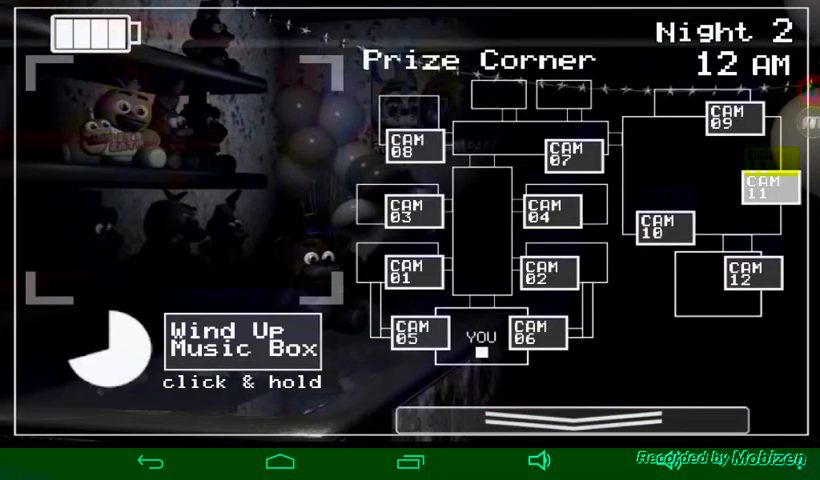
pyautogui.click(238, 350)
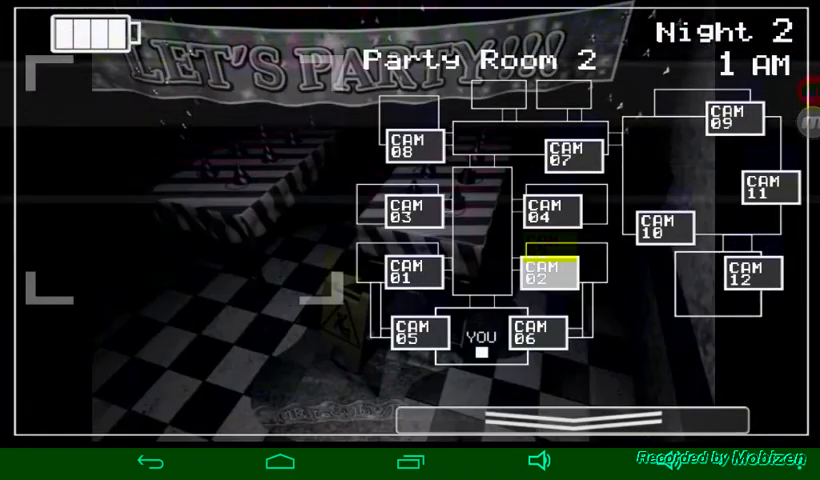
pyautogui.click(411, 270)
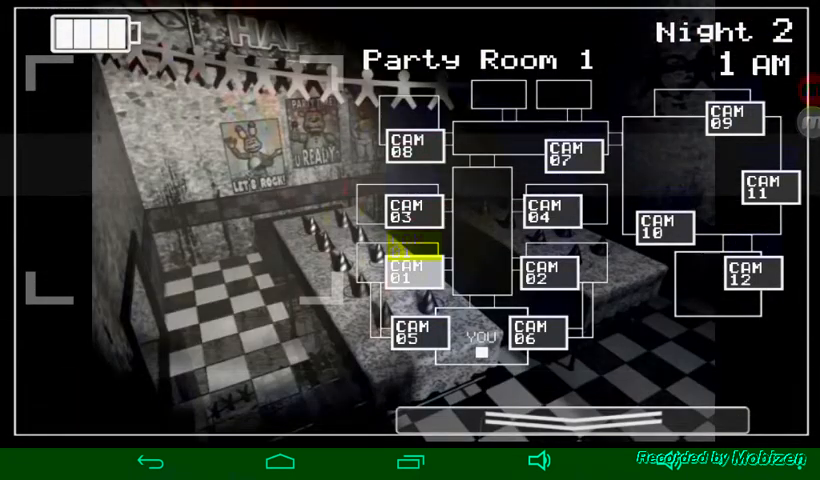
pyautogui.click(412, 143)
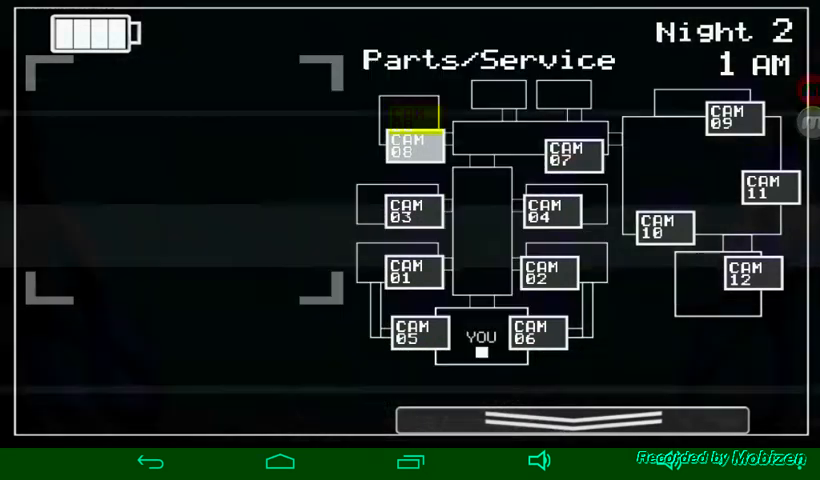
pyautogui.click(548, 214)
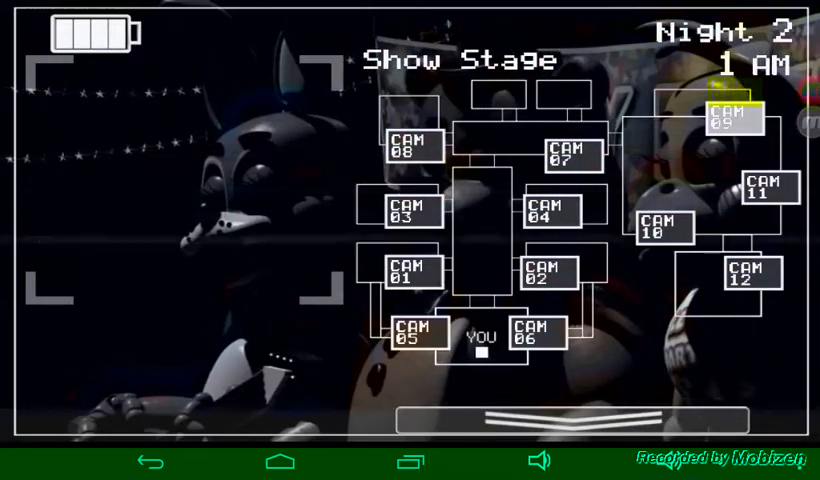
pyautogui.click(768, 193)
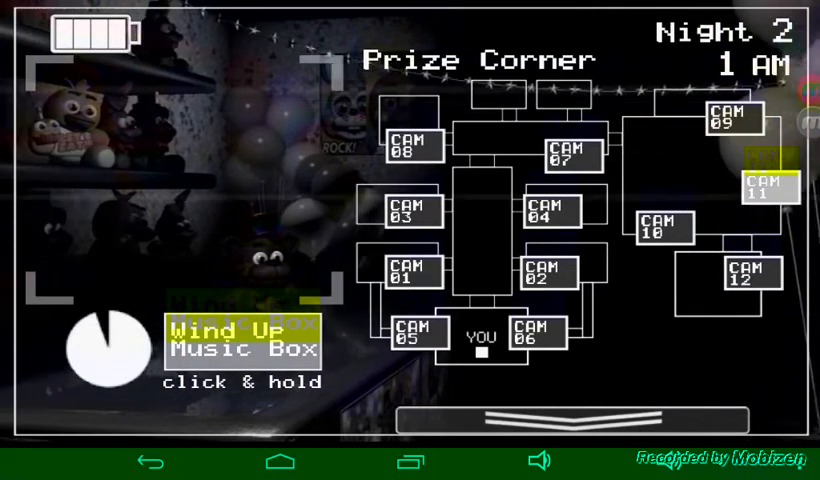
pyautogui.click(750, 280)
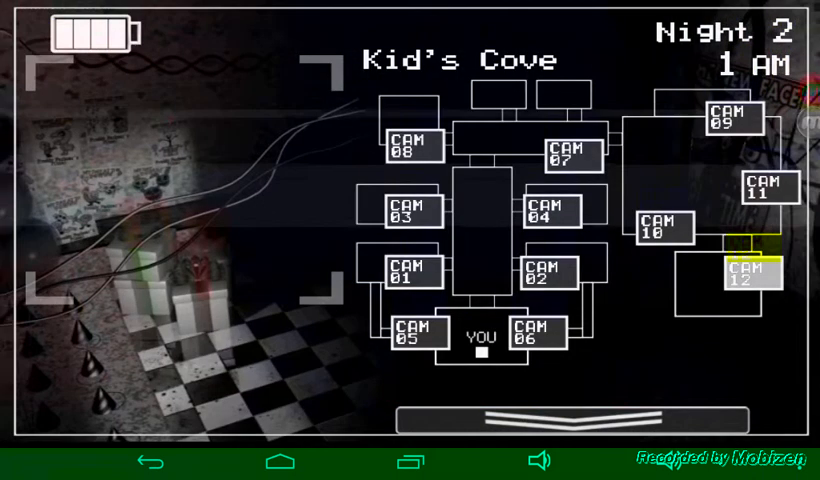
pyautogui.click(765, 195)
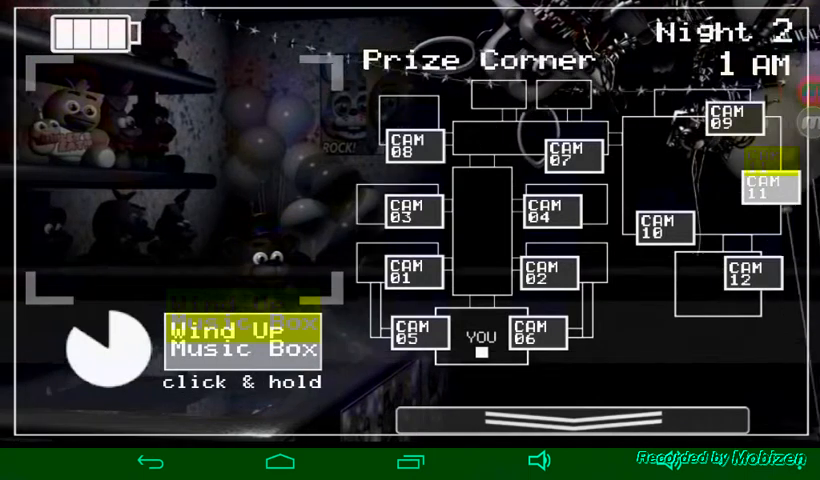
pyautogui.click(105, 355)
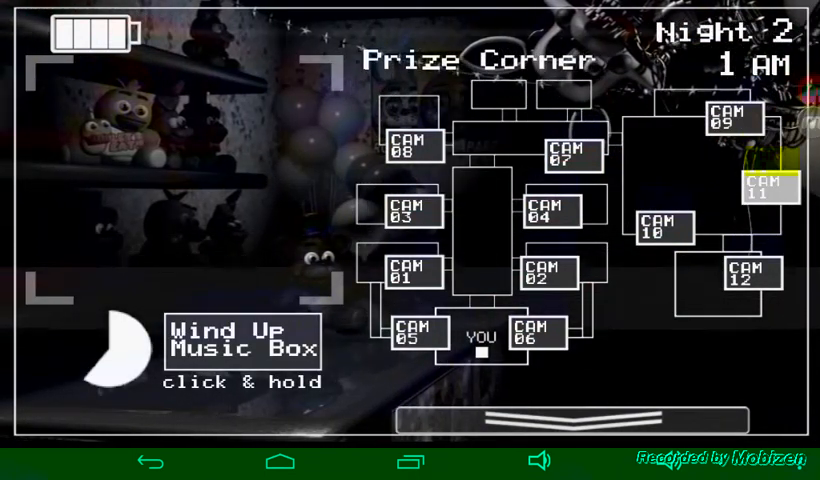
pyautogui.click(240, 343)
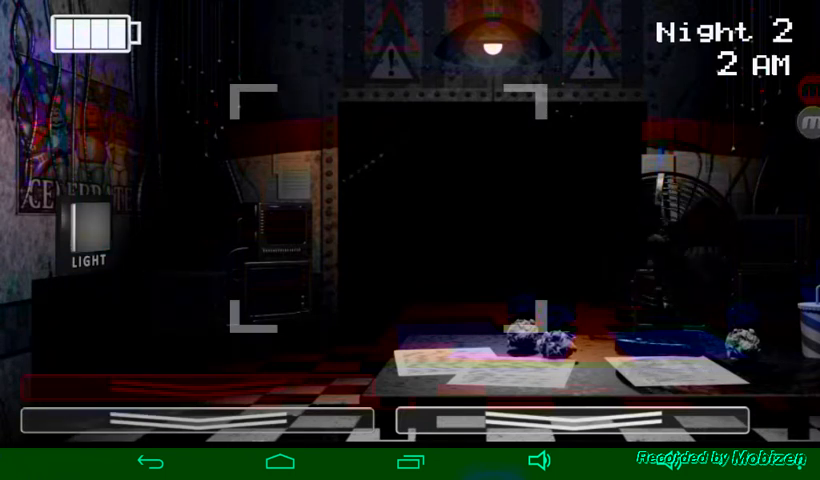
pyautogui.click(85, 225)
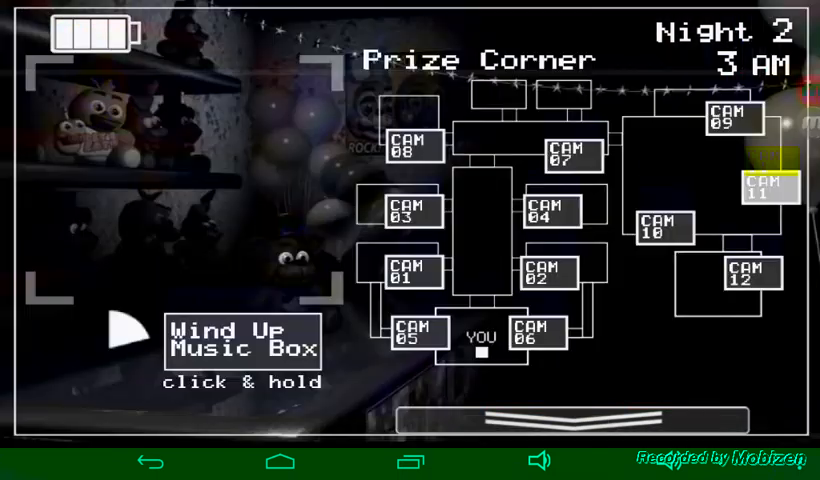
pyautogui.click(236, 347)
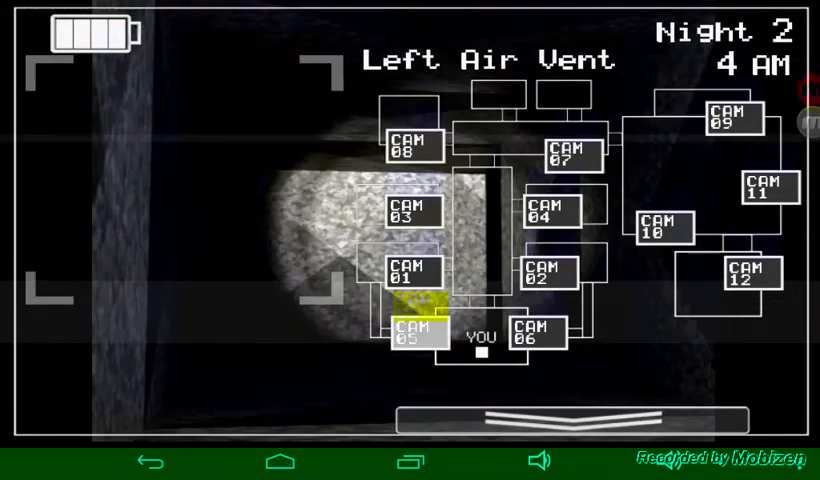
pyautogui.click(765, 190)
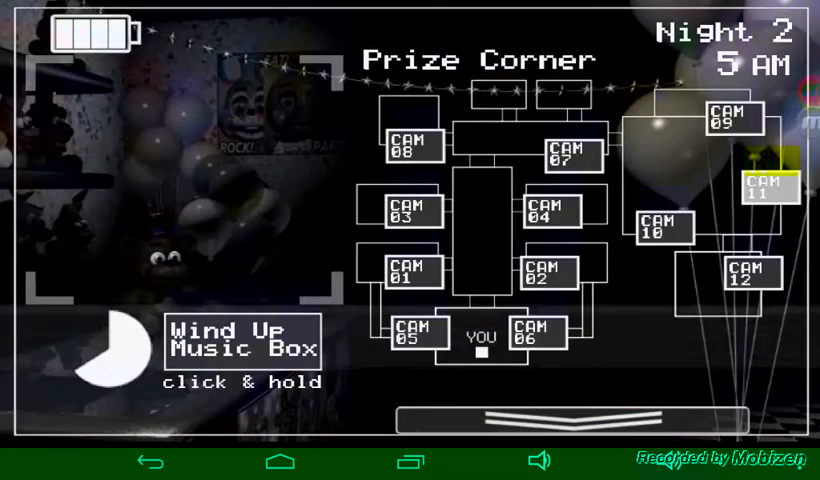
pyautogui.click(240, 345)
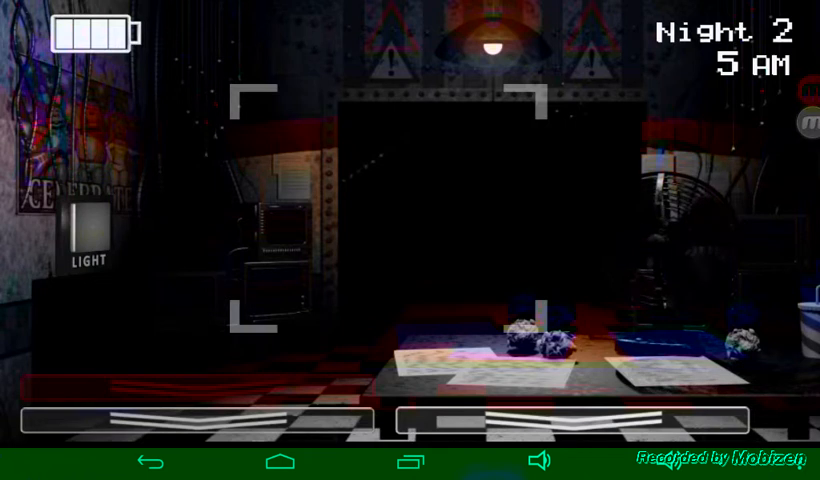
pyautogui.click(89, 224)
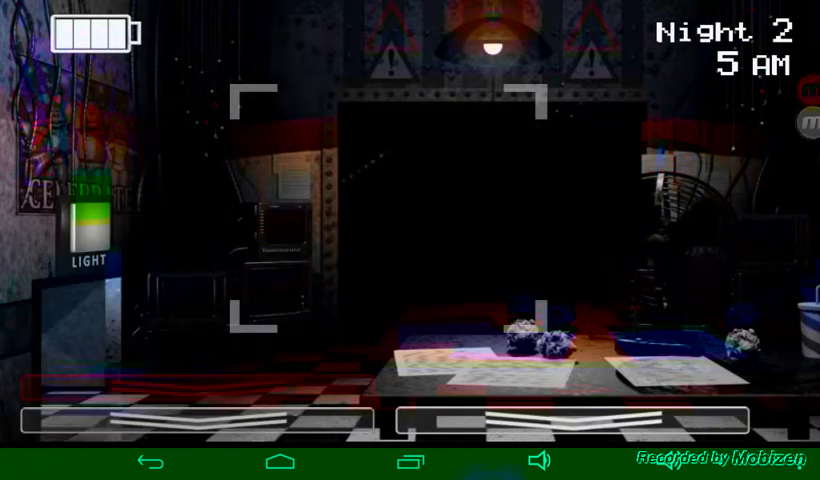